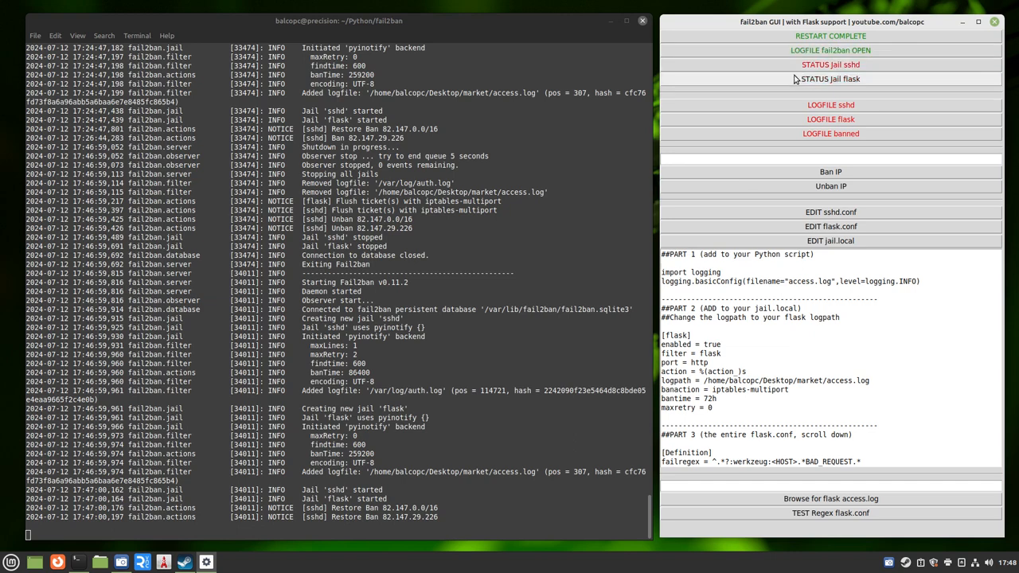
# Print the sshd jail status, listing its two banned addresses and the watched auth.log
pyautogui.click(831, 64)
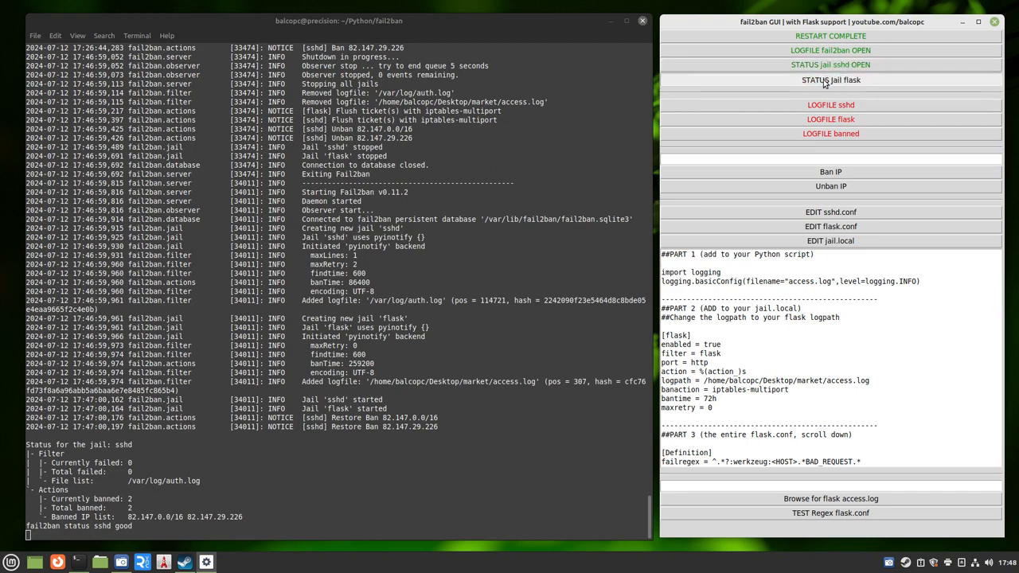
# Print the flask jail status, watching market access.log with zero failures and no bans
pyautogui.click(831, 79)
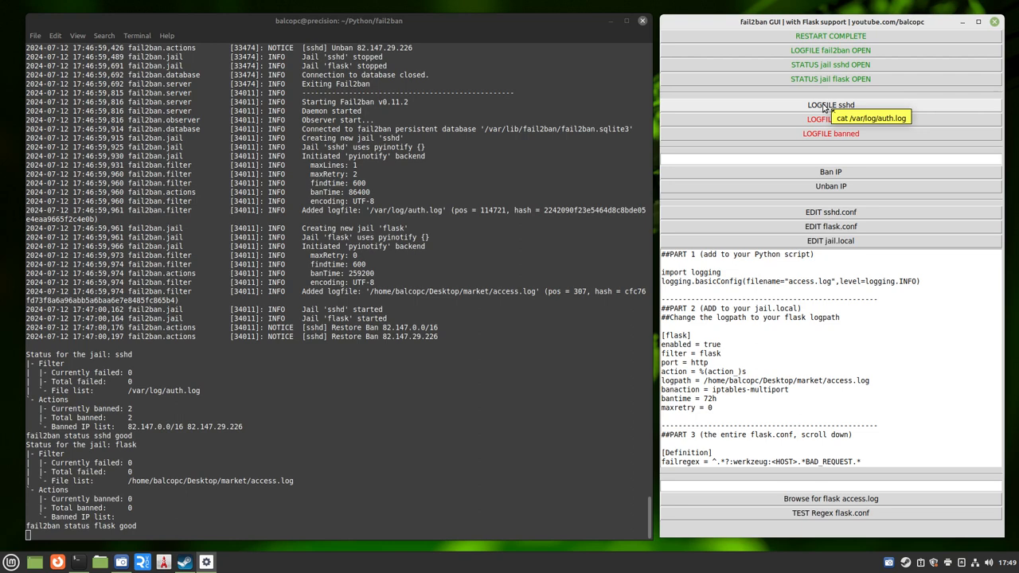
pyautogui.moveTo(831, 118)
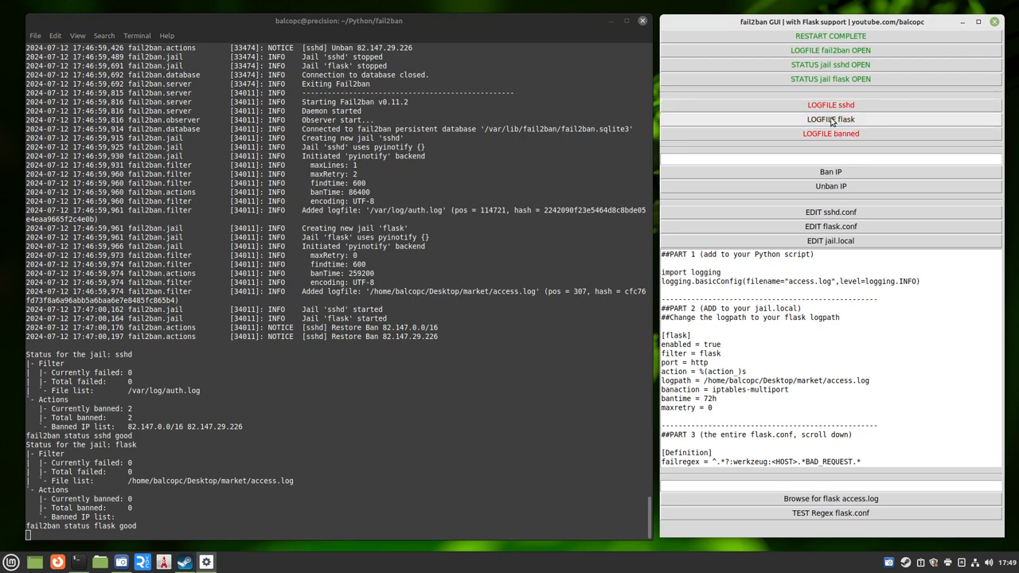
pyautogui.click(831, 133)
pyautogui.write('82.147.33.47')
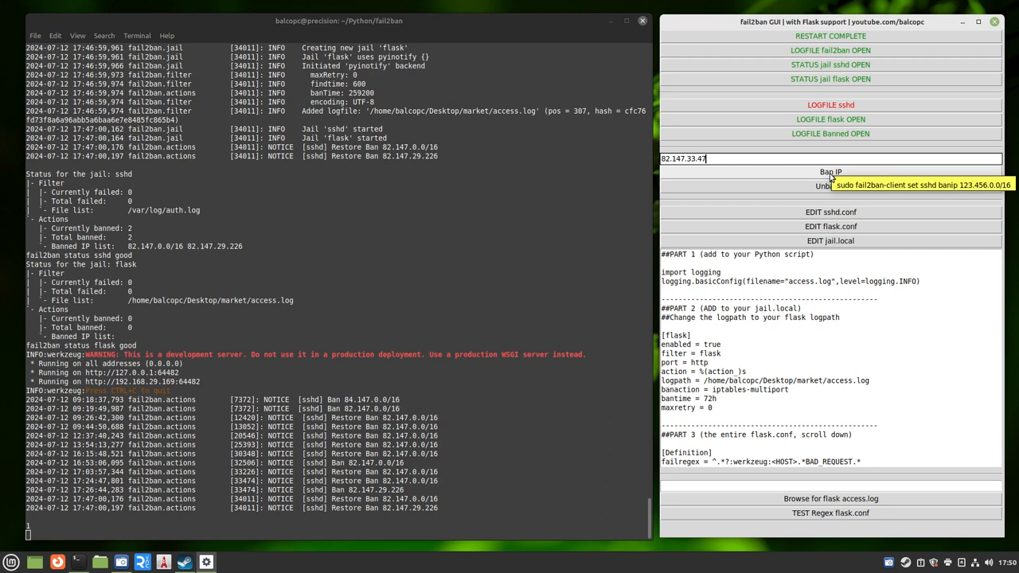
pyautogui.click(831, 226)
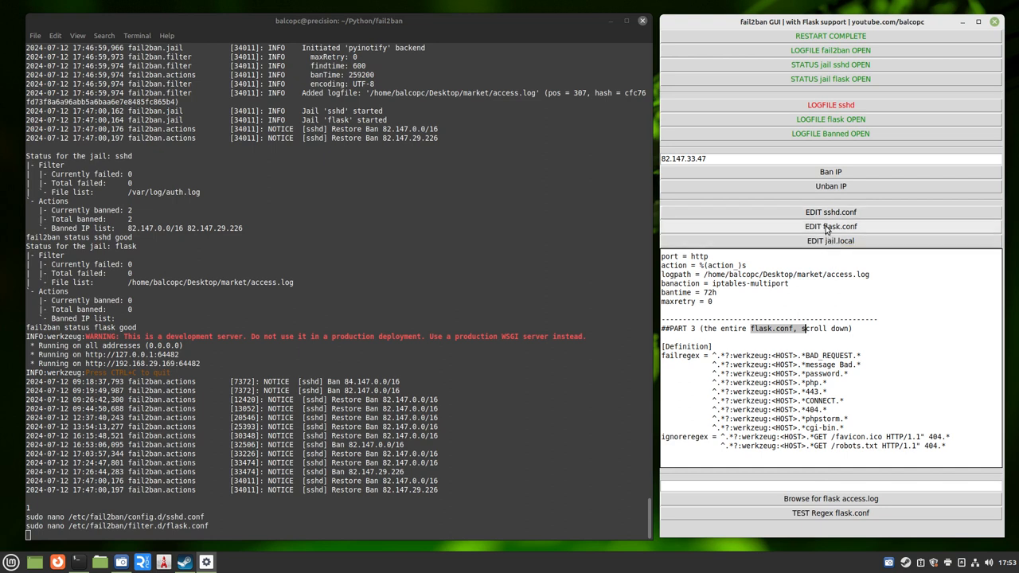